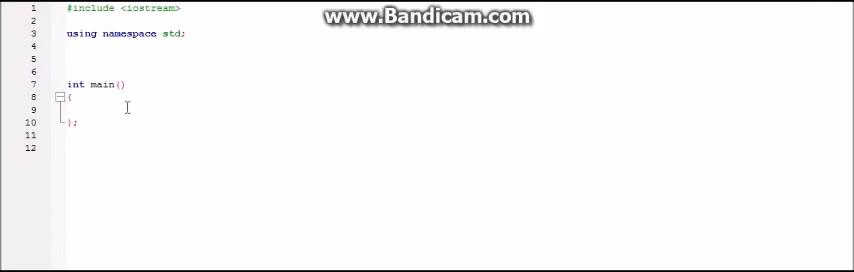
Step: Declare integer variables invert and number with 'int invert,number;' in main
{"action": "type", "text": "int"}
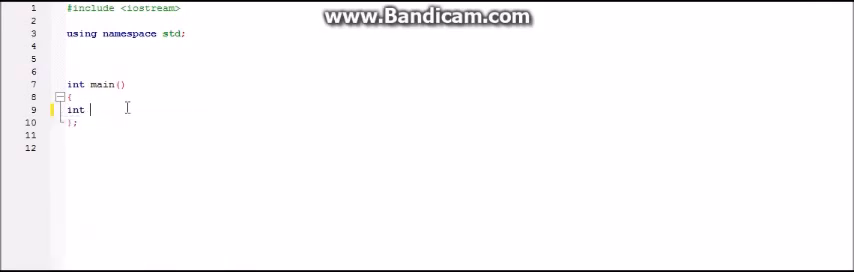
{"action": "type", "text": "invert"}
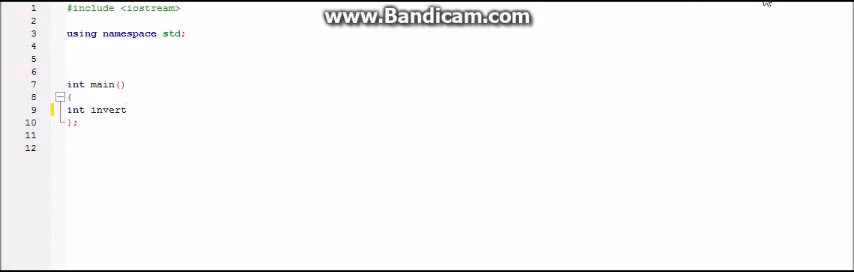
{"action": "type", "text": ","}
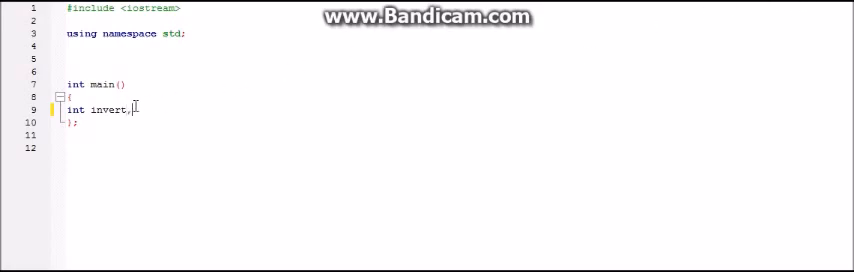
{"action": "type", "text": "number;"}
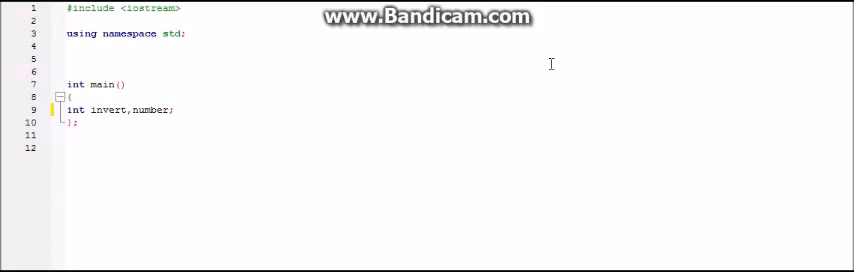
{"action": "mouse_move", "coordinate": [655, 43]}
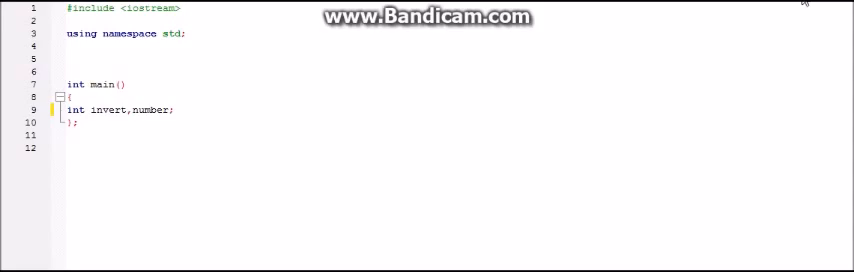
{"action": "mouse_move", "coordinate": [775, 7]}
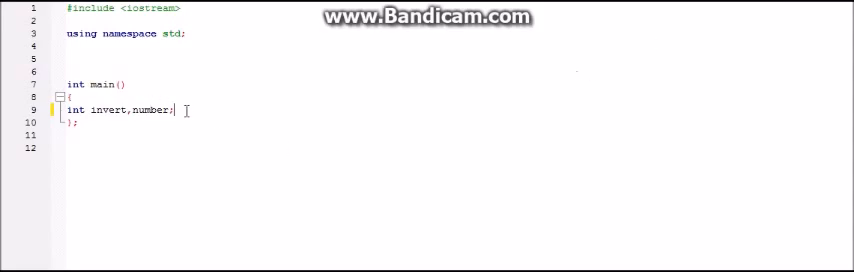
Step: Add 'cout<<"ENTER THE NO."<<endl' to print the prompt
{"action": "type", "text": "cout"}
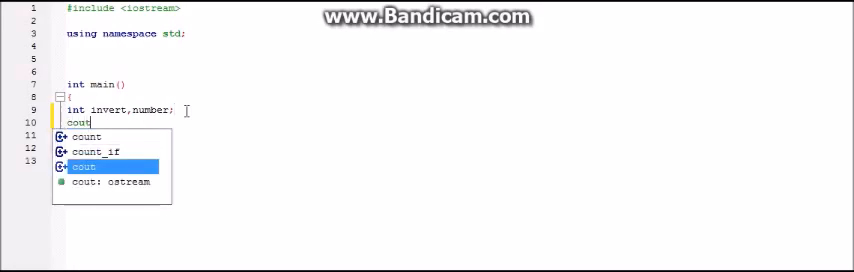
{"action": "type", "text": "<<"}
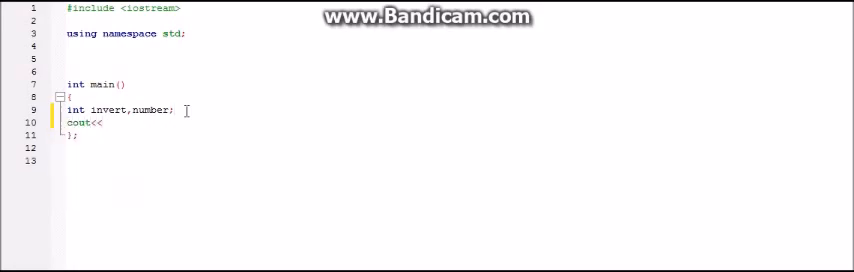
{"action": "type", "text": "\"\""}
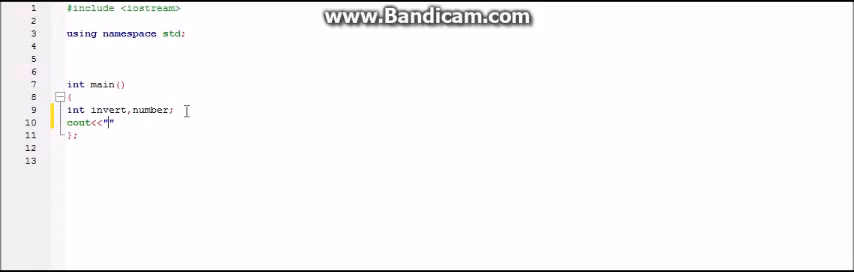
{"action": "type", "text": "ENTER"}
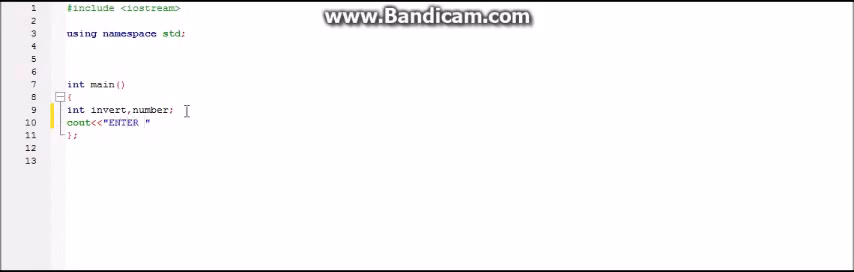
{"action": "type", "text": "N"}
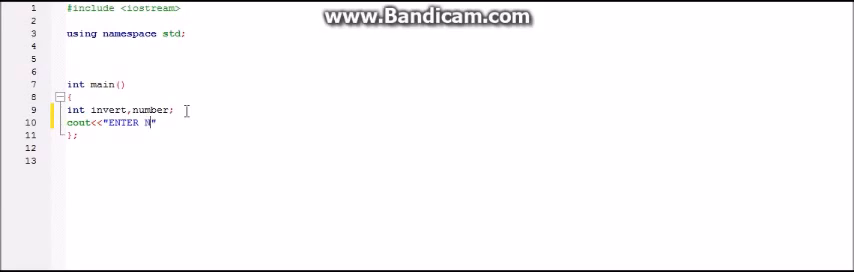
{"action": "type", "text": "THE NO"}
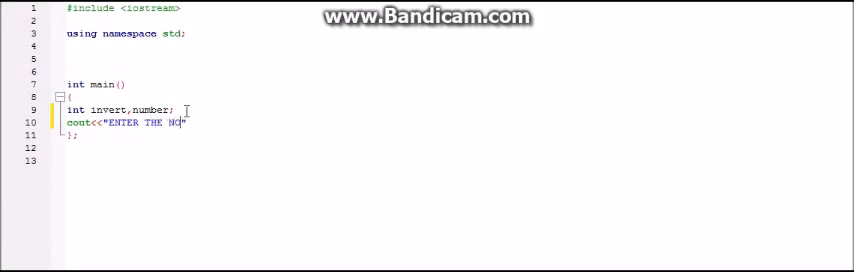
{"action": "type", "text": ".\""}
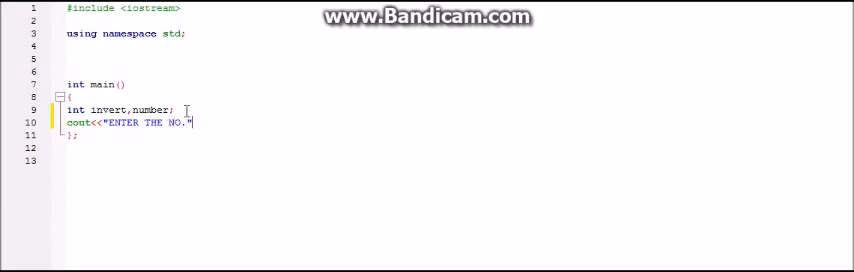
{"action": "type", "text": "<<endl;"}
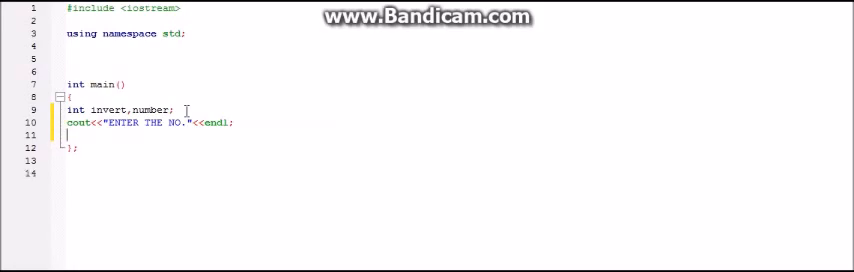
Step: Read the input into number with 'cin>>number;' and start a new line
{"action": "type", "text": "cin>>"}
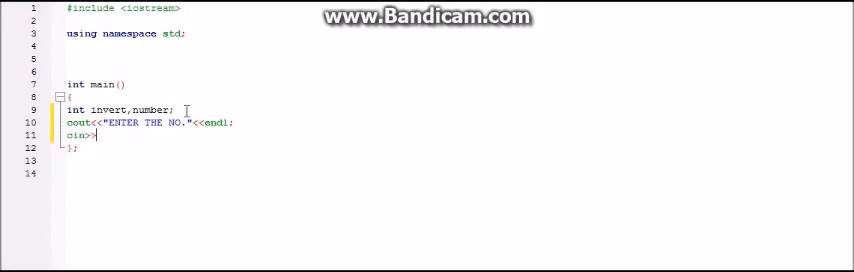
{"action": "type", "text": "\""}
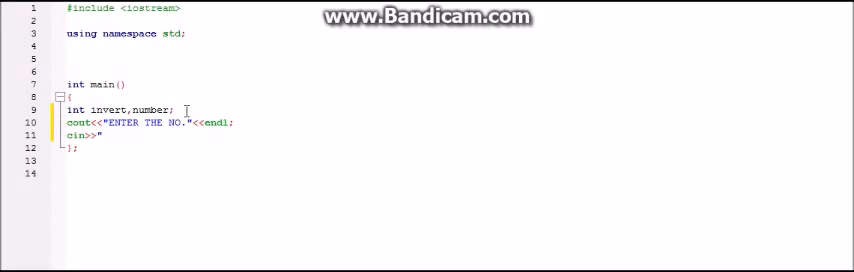
{"action": "type", "text": "n"}
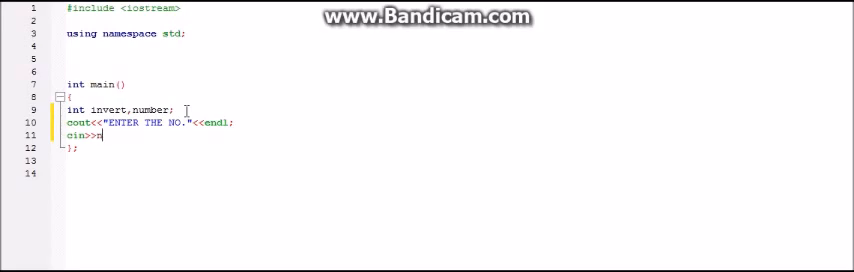
{"action": "type", "text": "umber"}
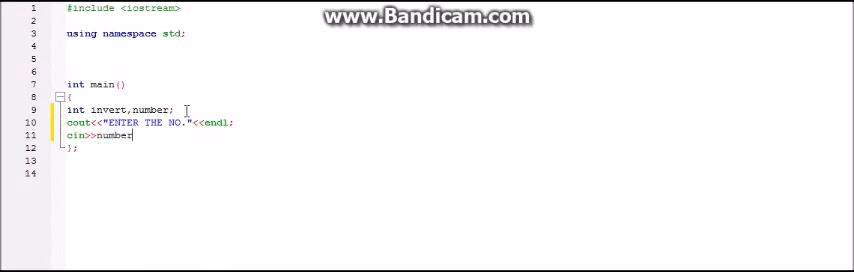
{"action": "type", "text": ";"}
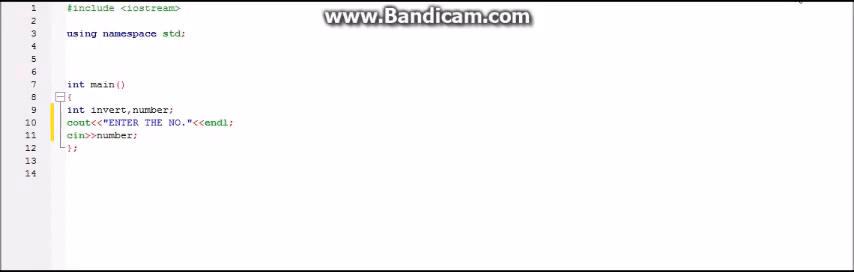
{"action": "key", "text": "enter"}
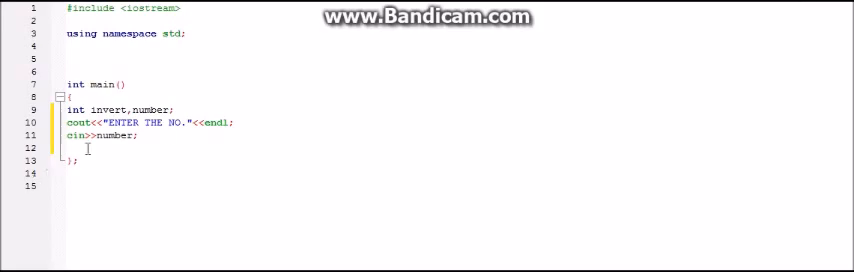
Step: Write an empty 'while(number!=0)' loop below the cin line
{"action": "type", "text": "while(){"}
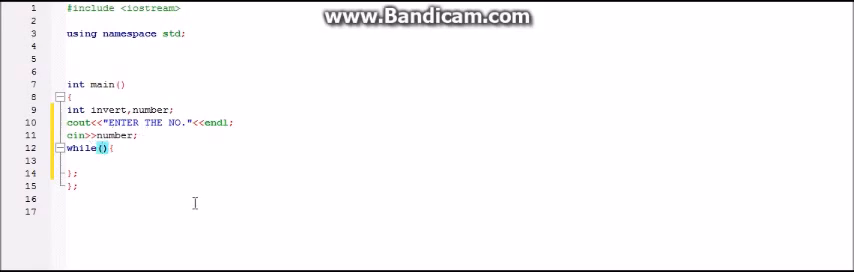
{"action": "type", "text": "n"}
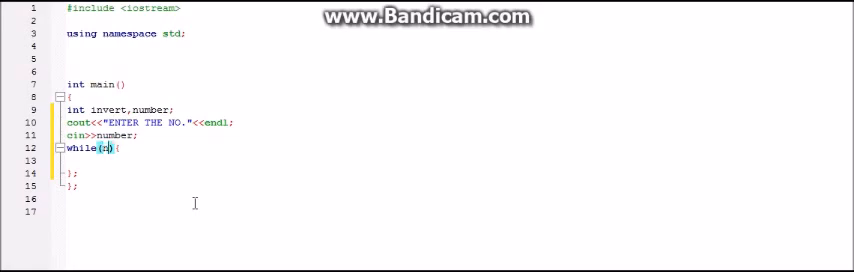
{"action": "type", "text": "number"}
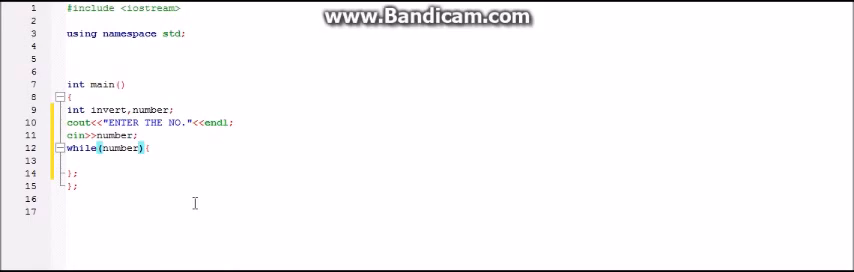
{"action": "type", "text": "!="}
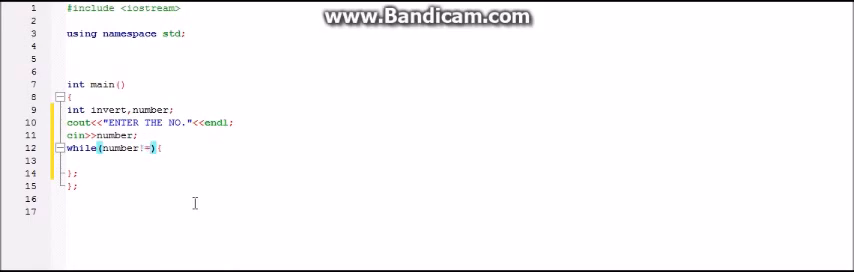
{"action": "type", "text": "0"}
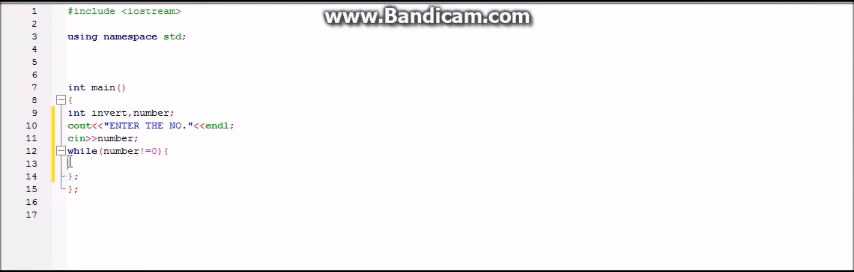
Step: In the loop body, multiply invert by 10 and add number%10
{"action": "type", "text": "invert"}
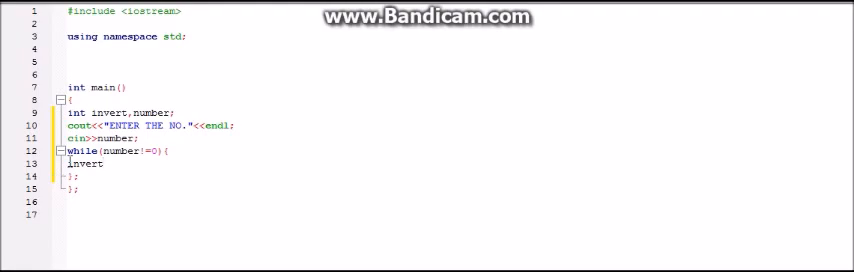
{"action": "type", "text": "\""}
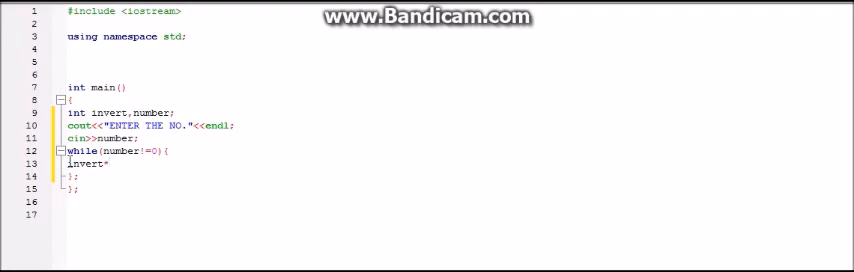
{"action": "type", "text": "*=10"}
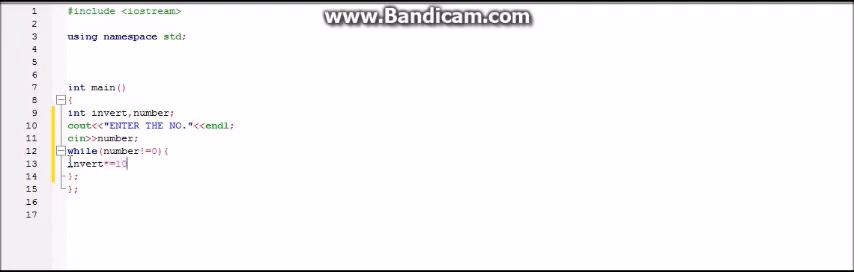
{"action": "type", "text": ";"}
{"action": "type", "text": "invert=invert+"}
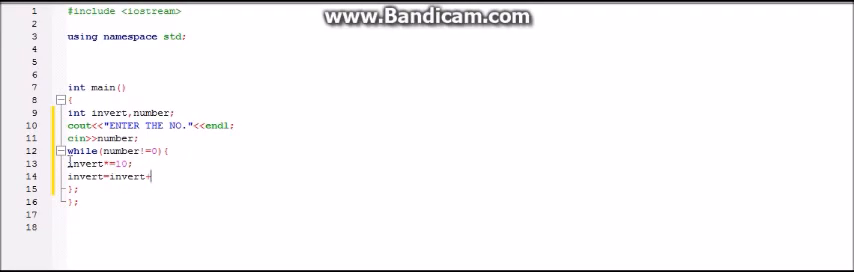
{"action": "type", "text": "number"}
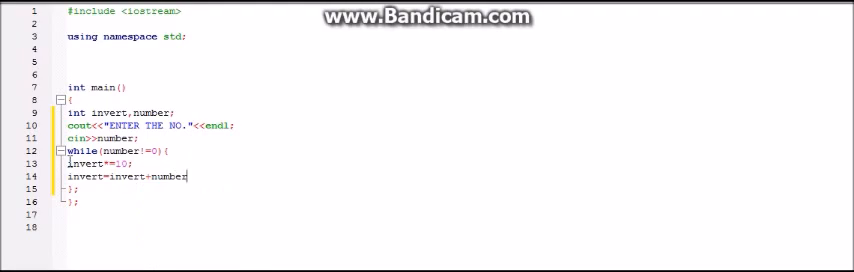
{"action": "type", "text": "%10;"}
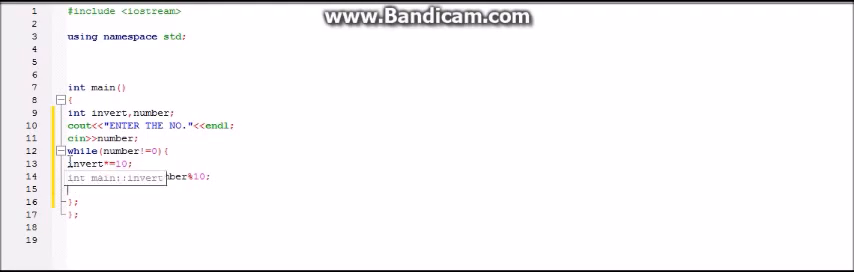
Step: Divide number by 10 with 'number=number/10;' in the loop body
{"action": "type", "text": "num"}
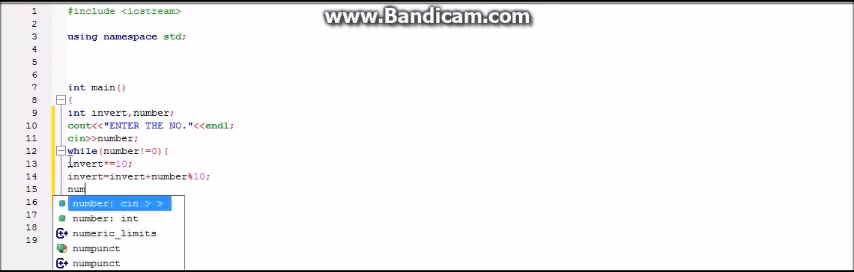
{"action": "type", "text": "ber"}
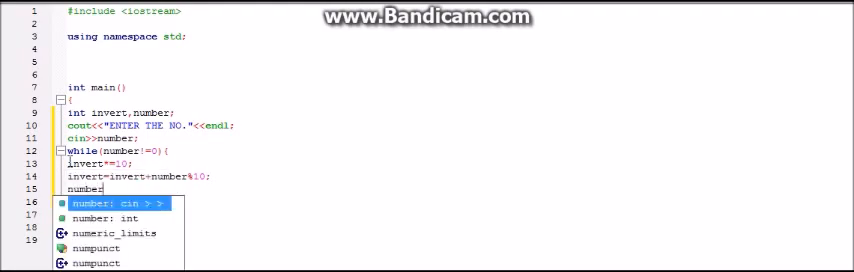
{"action": "type", "text": "=numb"}
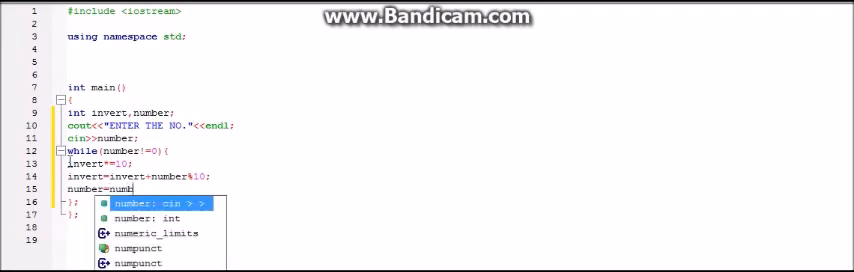
{"action": "type", "text": "er"}
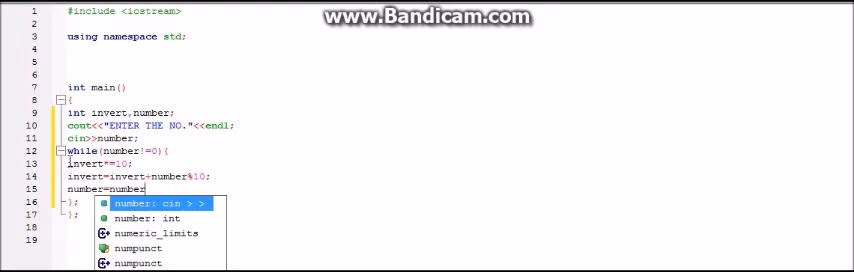
{"action": "type", "text": "/10;"}
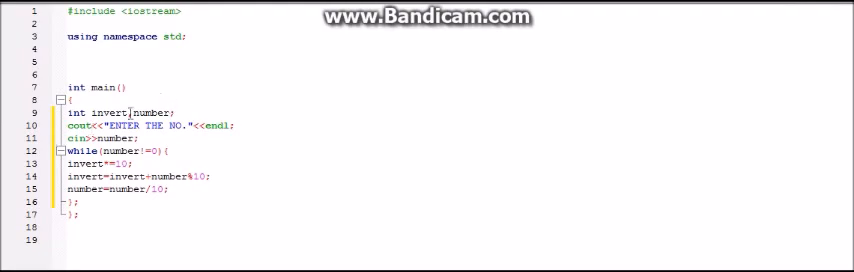
{"action": "type", "text": "invert="}
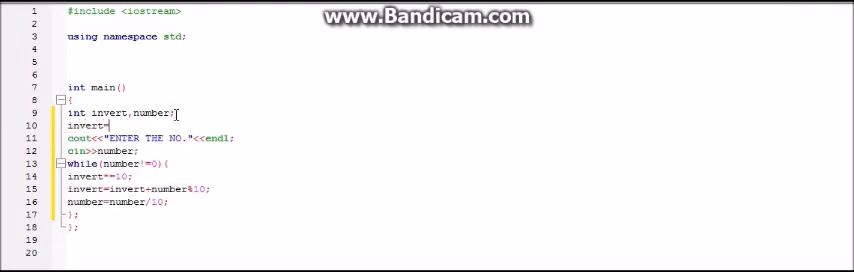
Step: Initialize invert to 0 and print "the reversed no. is =" with invert after the loop
{"action": "type", "text": "0;"}
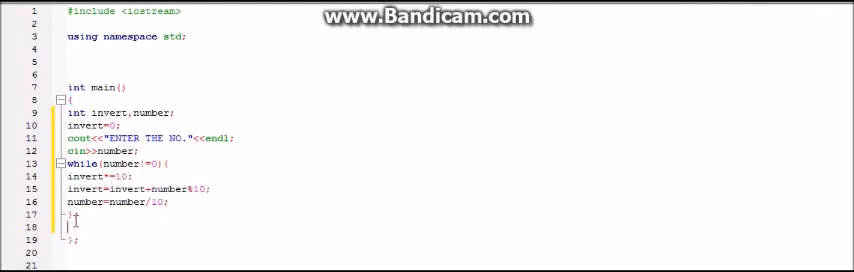
{"action": "type", "text": "cout"}
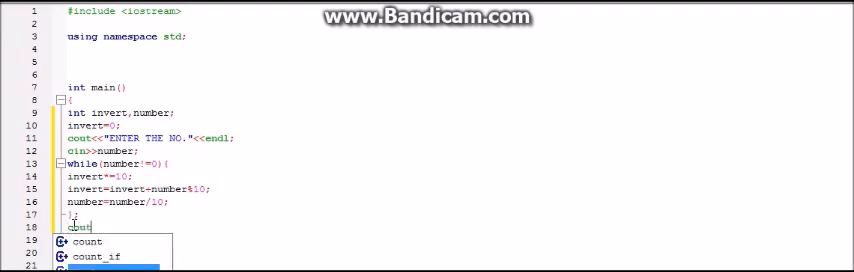
{"action": "type", "text": "<<"}
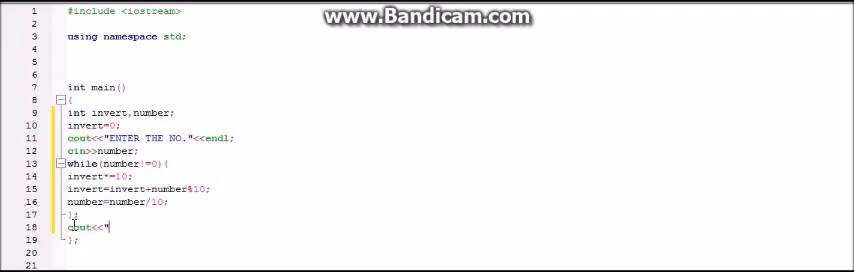
{"action": "type", "text": "\"\""}
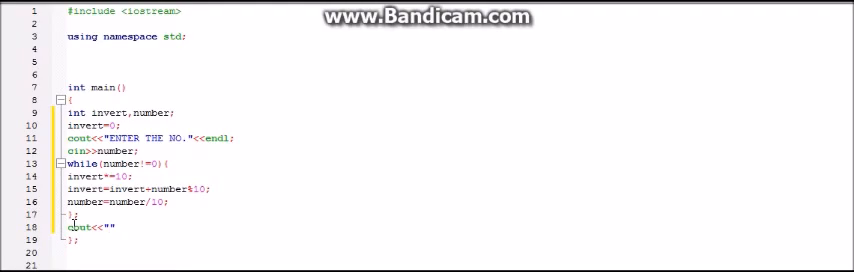
{"action": "type", "text": "the #"}
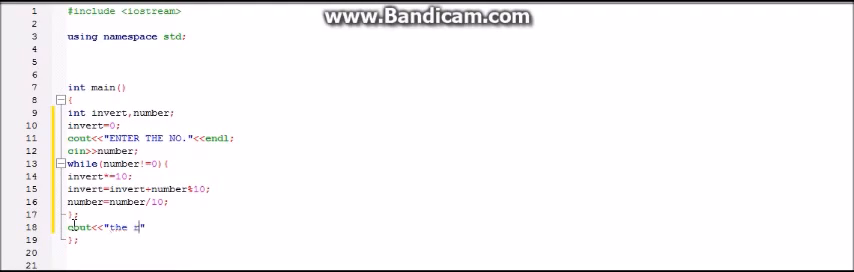
{"action": "type", "text": "reversed"}
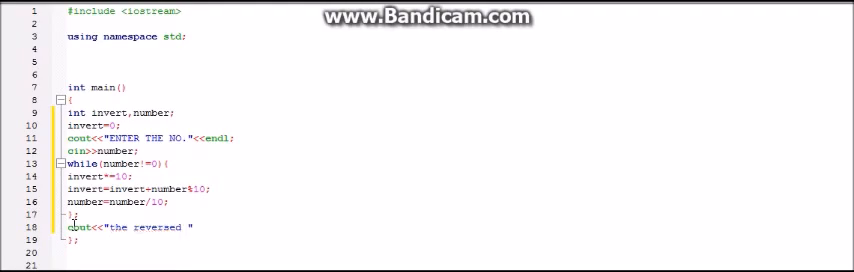
{"action": "type", "text": "no."}
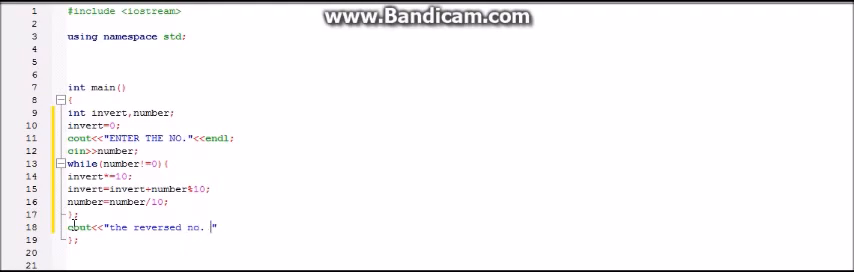
{"action": "type", "text": "is"}
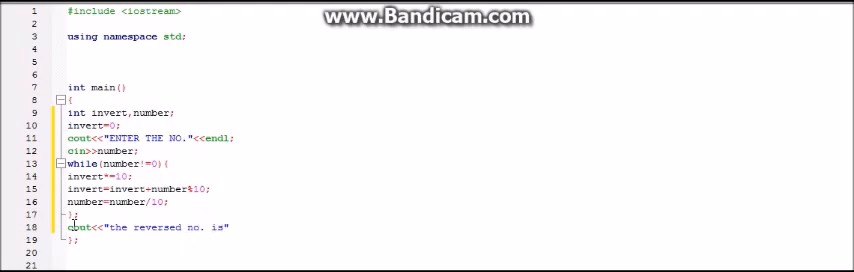
{"action": "type", "text": "="}
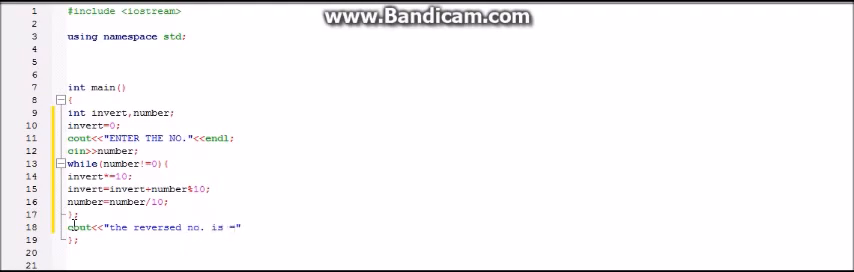
{"action": "type", "text": "<<i"}
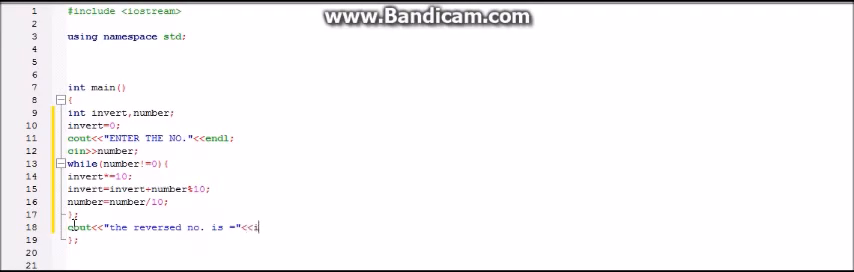
{"action": "type", "text": "invert"}
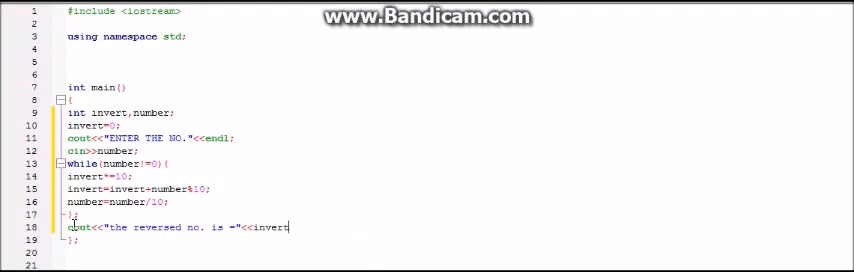
{"action": "type", "text": "<<endl"}
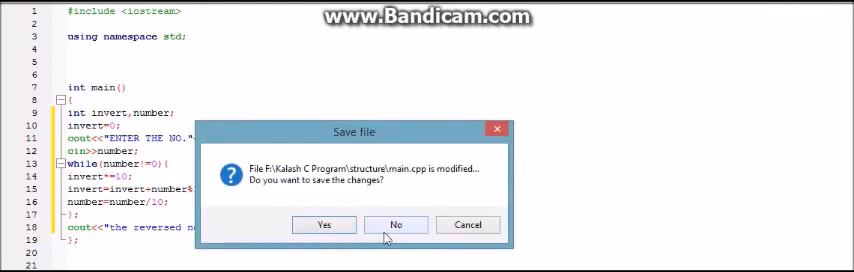
{"action": "mouse_move", "coordinate": [499, 168]}
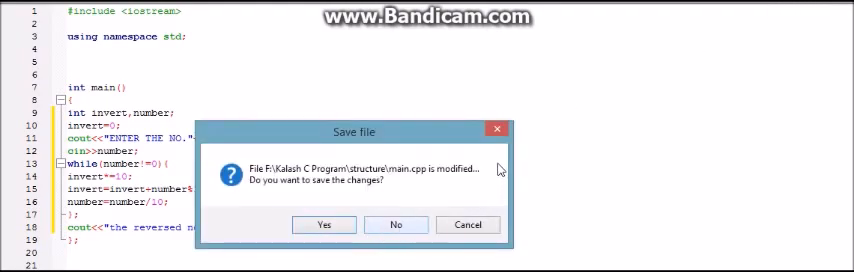
Step: Dismiss the main.cpp save prompt and finish the output line with endl
{"action": "left_click", "coordinate": [323, 224]}
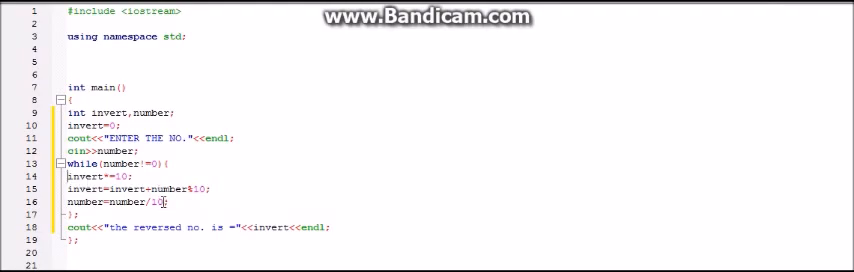
{"action": "left_click_drag", "start_coordinate": [70, 173], "coordinate": [180, 205]}
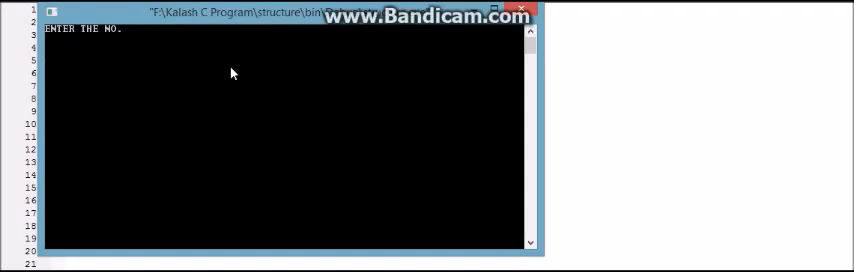
Step: Enter 1234 at the running program's "ENTER THE NO." prompt
{"action": "type", "text": "1"}
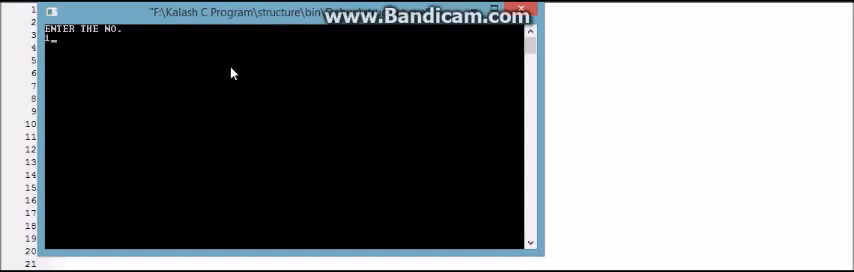
{"action": "type", "text": "1234"}
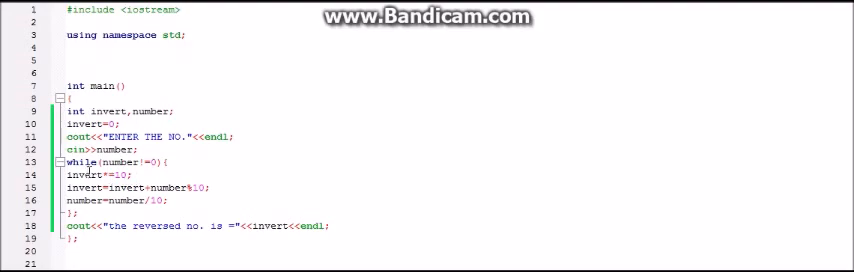
{"action": "mouse_move", "coordinate": [741, 61]}
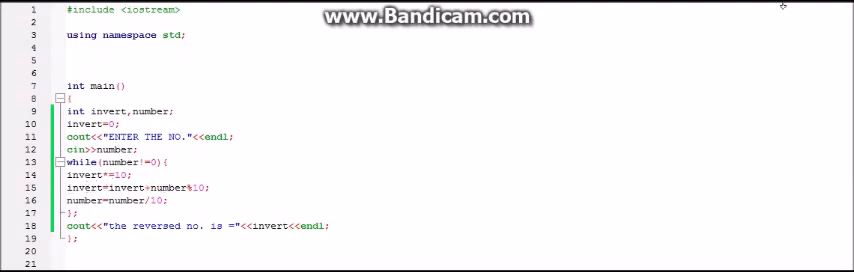
{"action": "mouse_move", "coordinate": [760, 15]}
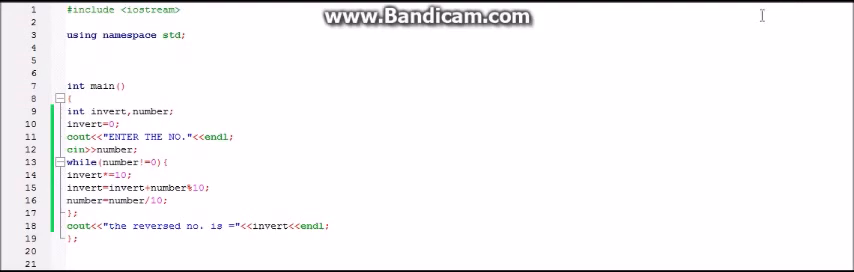
{"action": "mouse_move", "coordinate": [736, 34]}
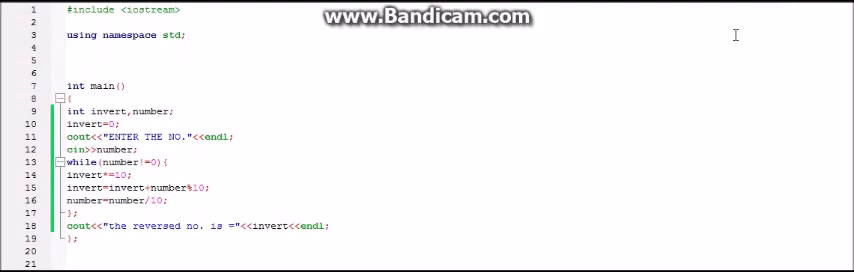